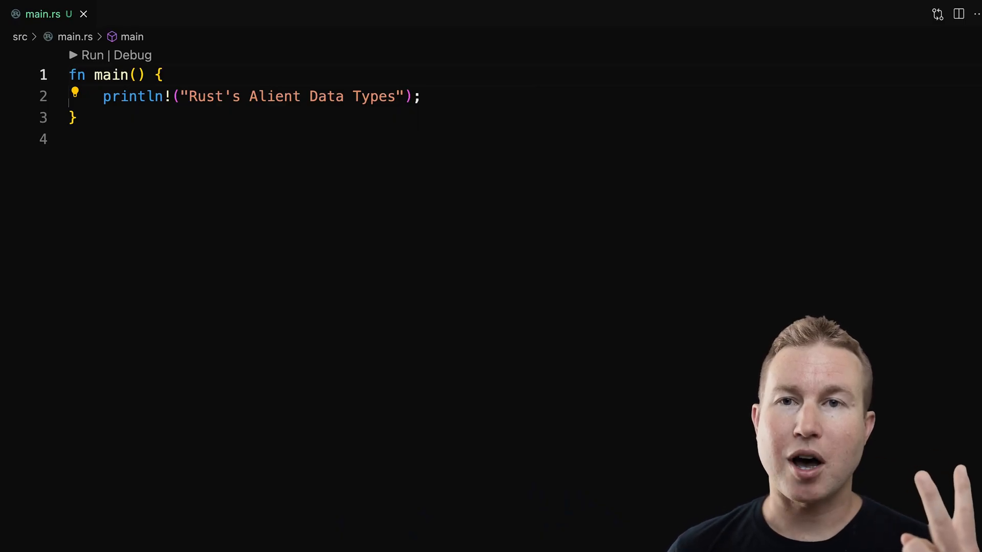
Define trait Vehicle with fn drive(&self) and a unit struct Truck above main.
{"action": "key", "text": "Enter"}
{"action": "type", "text": "trait Vehicle {"}
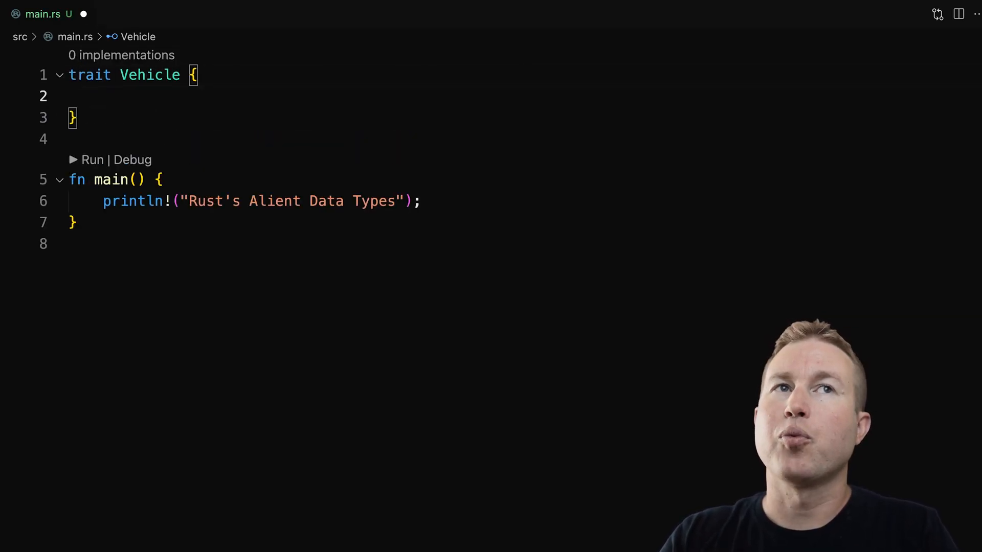
{"action": "type", "text": "fn drive()"}
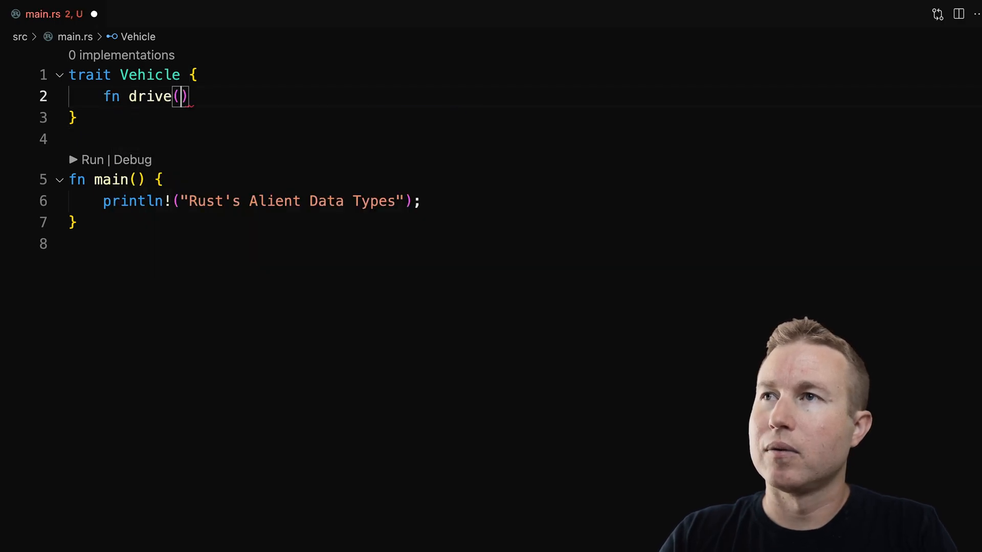
{"action": "type", "text": "&self);"}
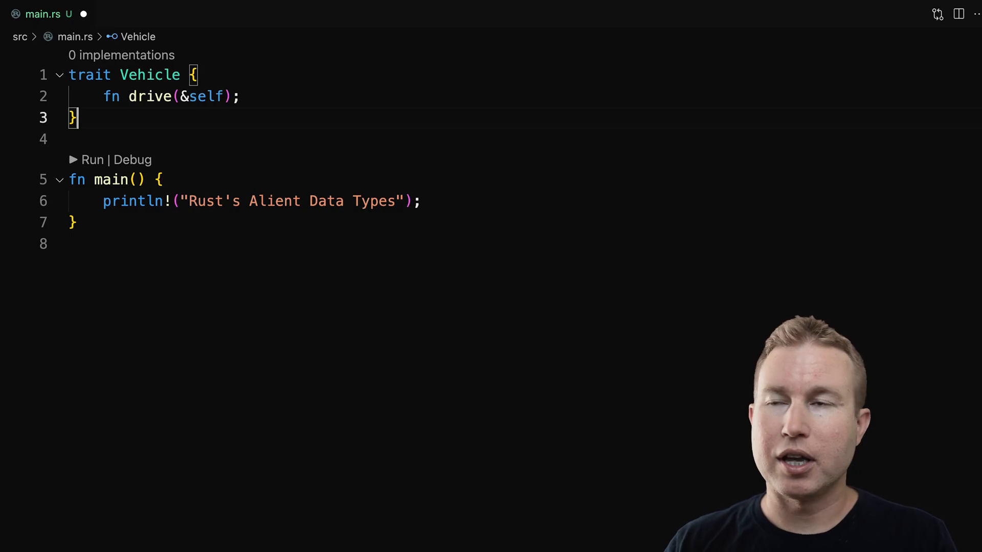
{"action": "type", "text": "struct Truck;"}
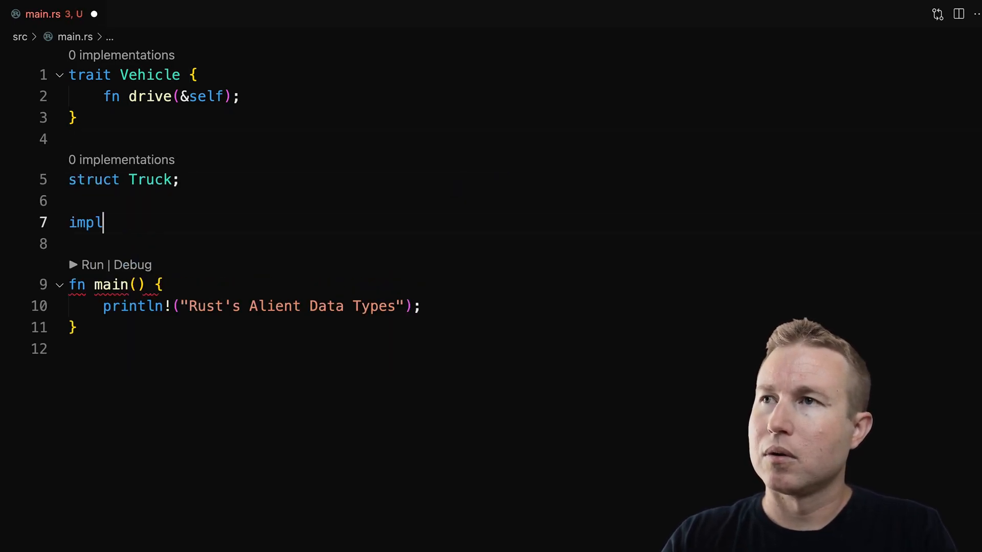
Implement Vehicle for Truck with drive printing "Truck is driving".
{"action": "type", "text": "Vehicle for Truck {"}
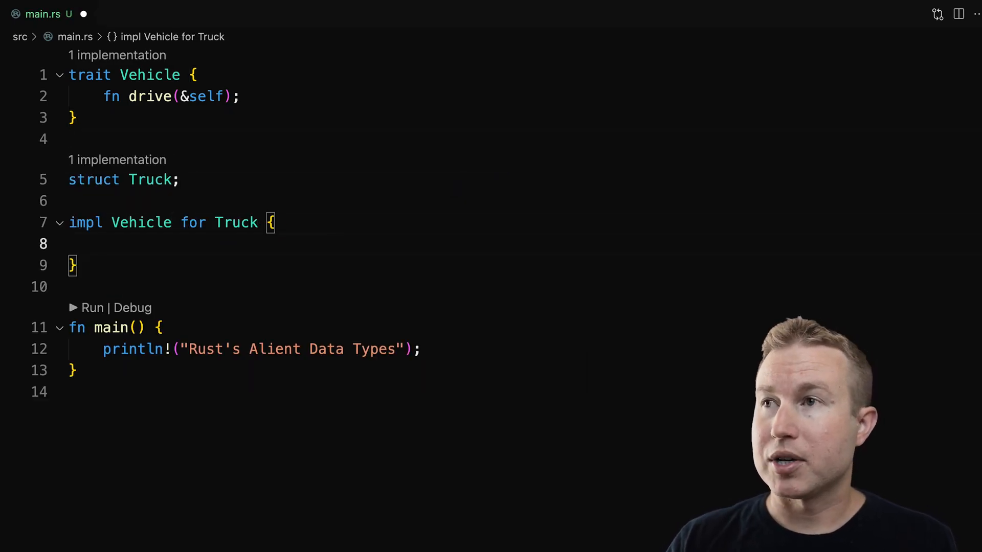
{"action": "type", "text": "fn drive(&self) {"}
{"action": "type", "text": "println!("}
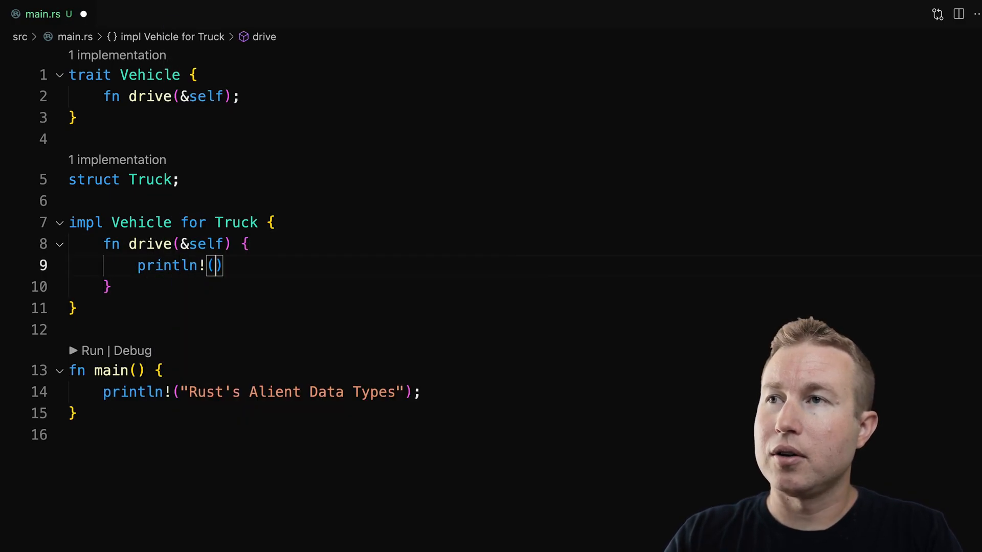
{"action": "type", "text": "\""}
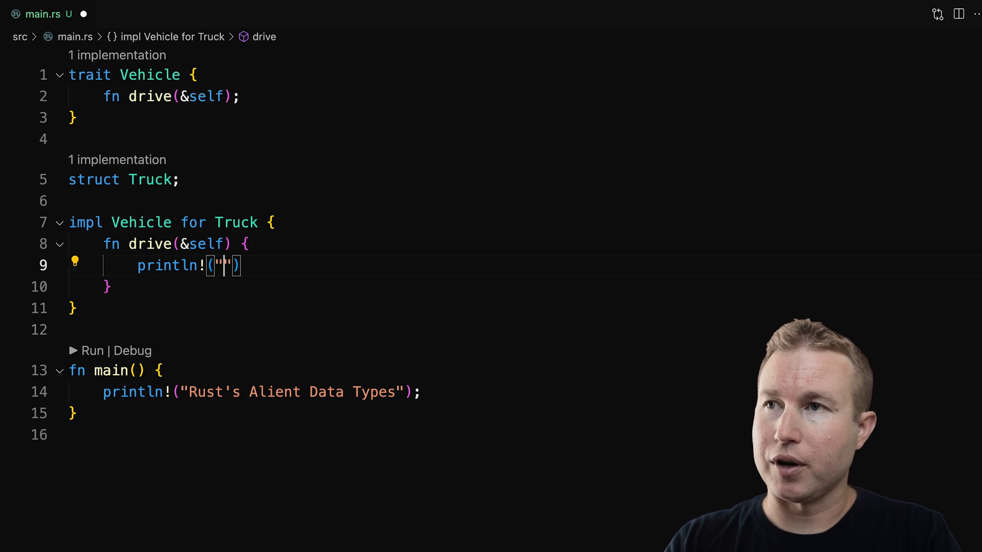
{"action": "type", "text": "Truck is driving"}
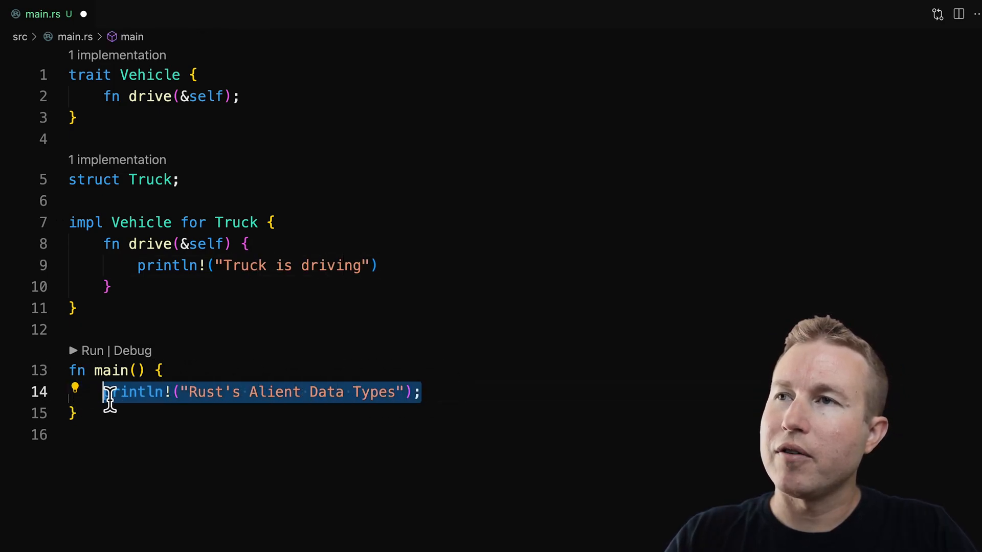
Replace main's body with let t: dyn Vehicle; t = Truck; t.drive();.
{"action": "type", "text": "let t: Vehicle;"}
{"action": "type", "text": "t = Truck;"}
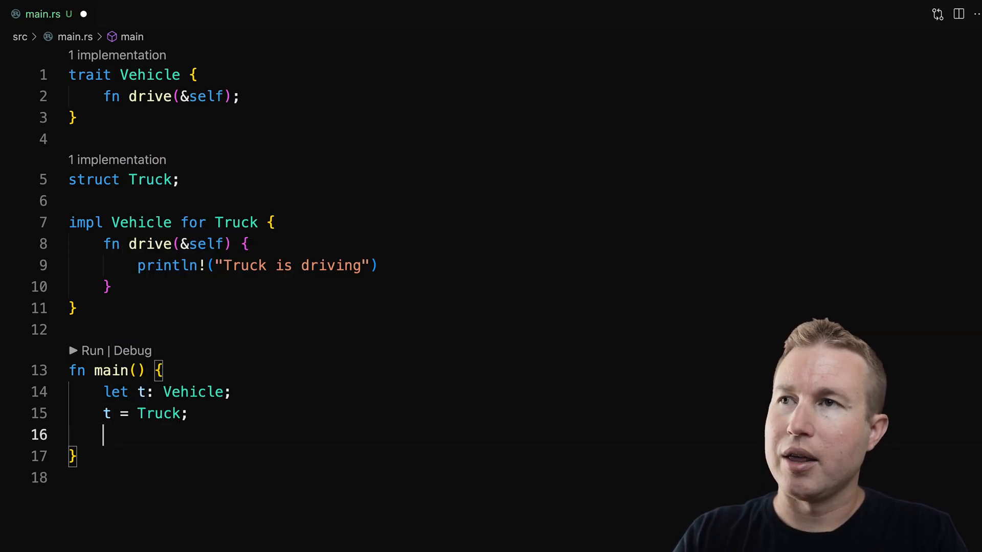
{"action": "type", "text": "t.drive();"}
{"action": "left_click", "coordinate": [153, 392]}
{"action": "type", "text": " dyn"}
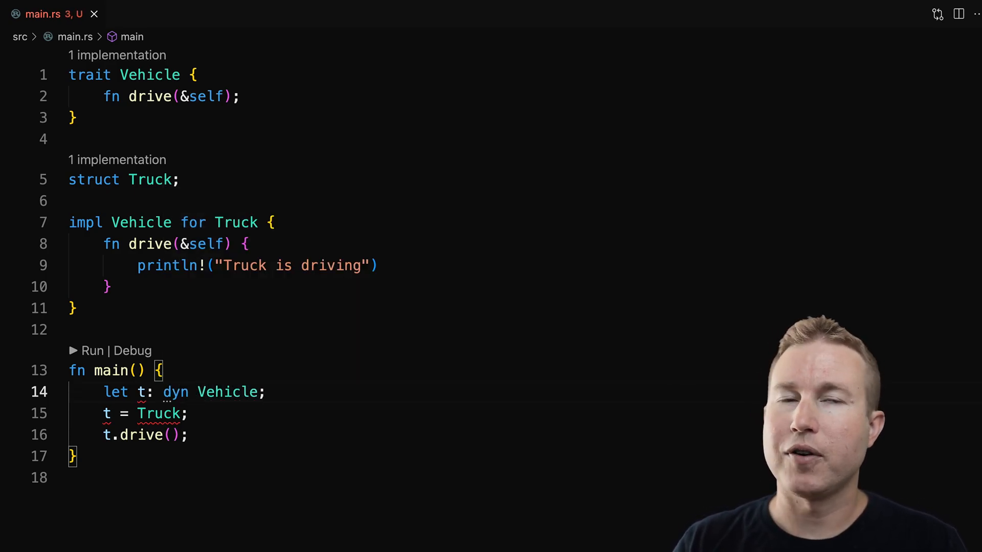
{"action": "mouse_move", "coordinate": [401, 412]}
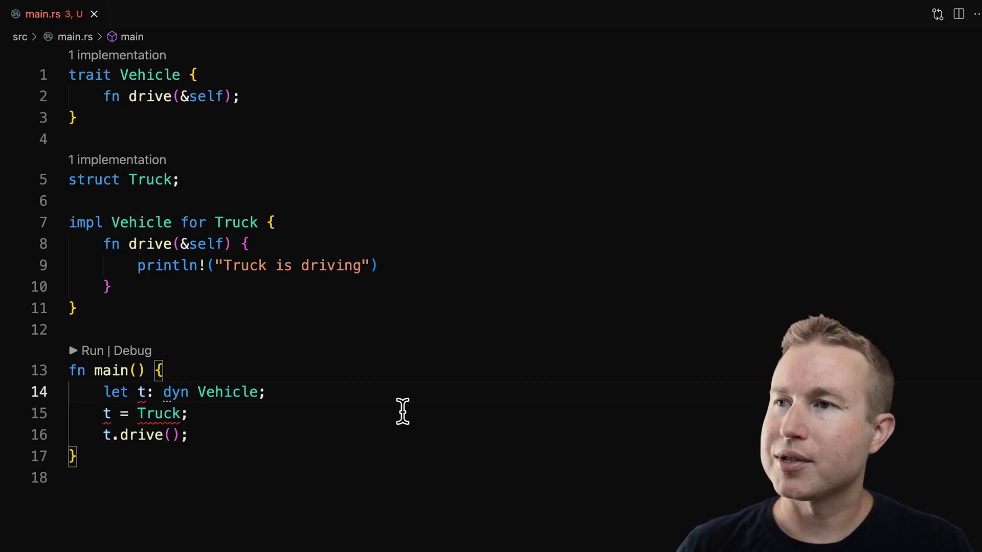
{"action": "mouse_move", "coordinate": [144, 391]}
{"action": "type", "text": "Box"}
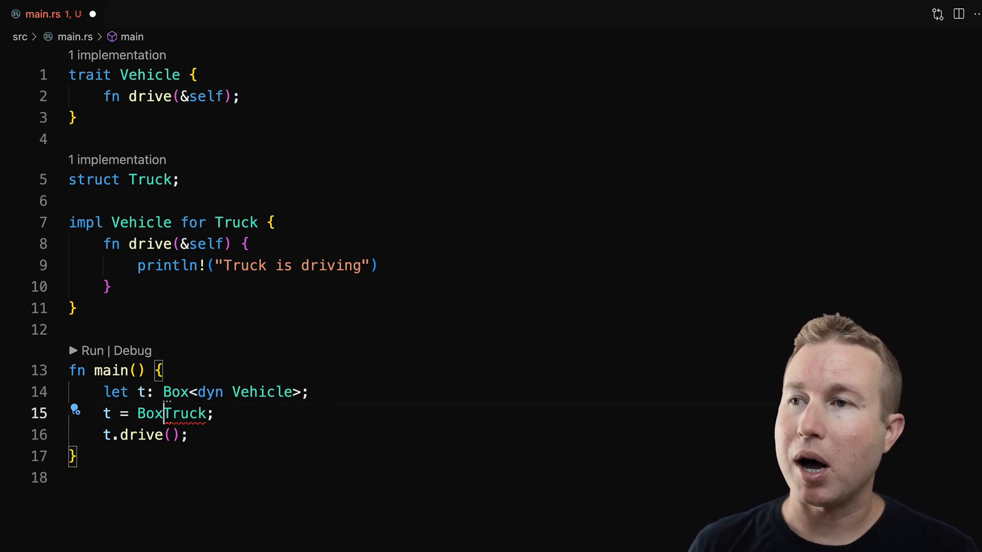
Assign t = Box::new(Truck) on line 15 and save main.rs.
{"action": "type", "text": "::new("}
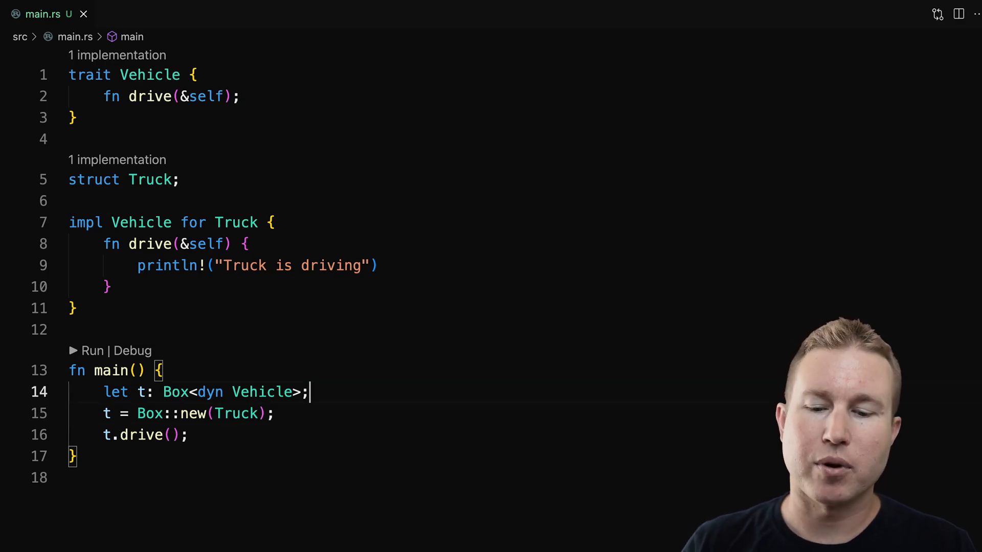
{"action": "left_click", "coordinate": [91, 351]}
{"action": "type", "text": "next"}
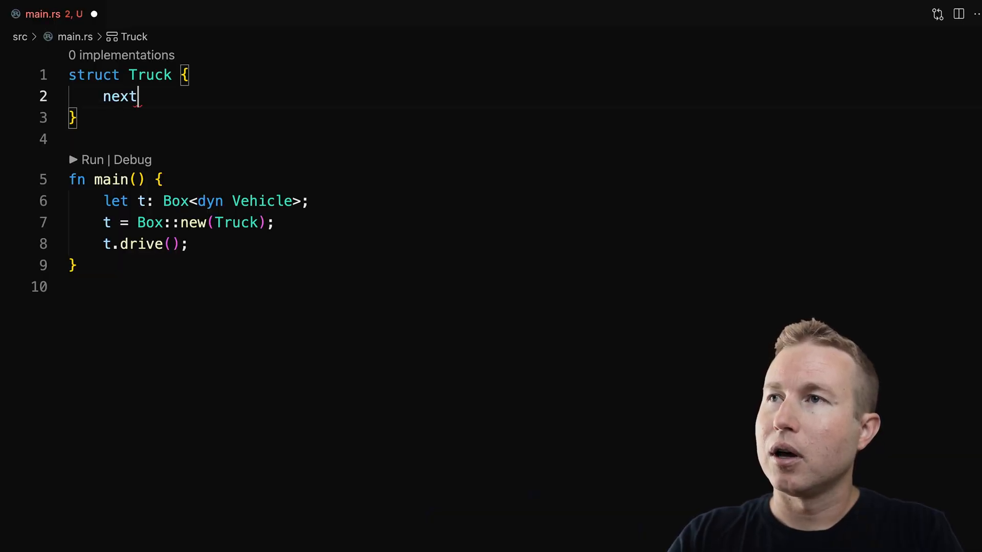
Rewrite Truck with a next_truck: Option<Box<Truck>> field and empty main.
{"action": "type", "text": "_truck:"}
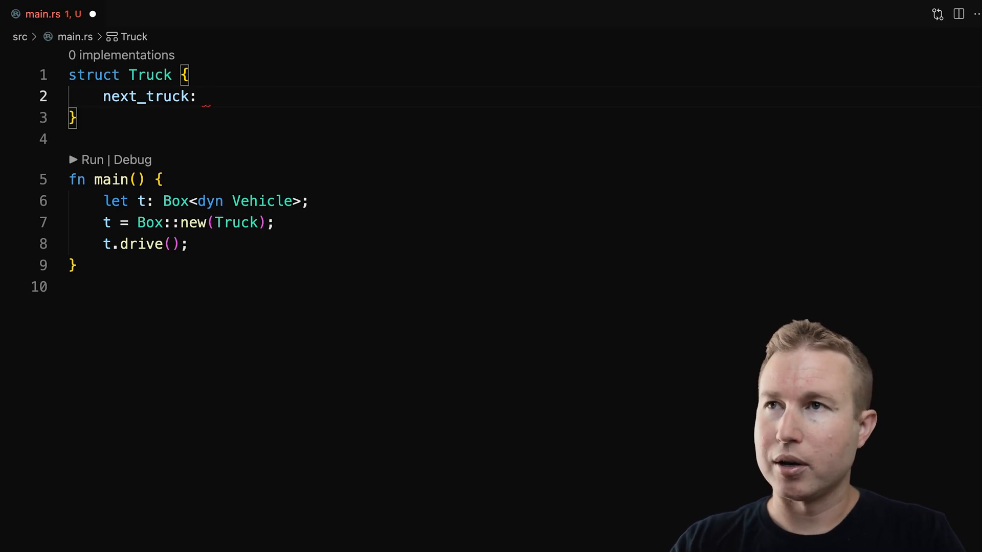
{"action": "type", "text": "Option<Truck>,"}
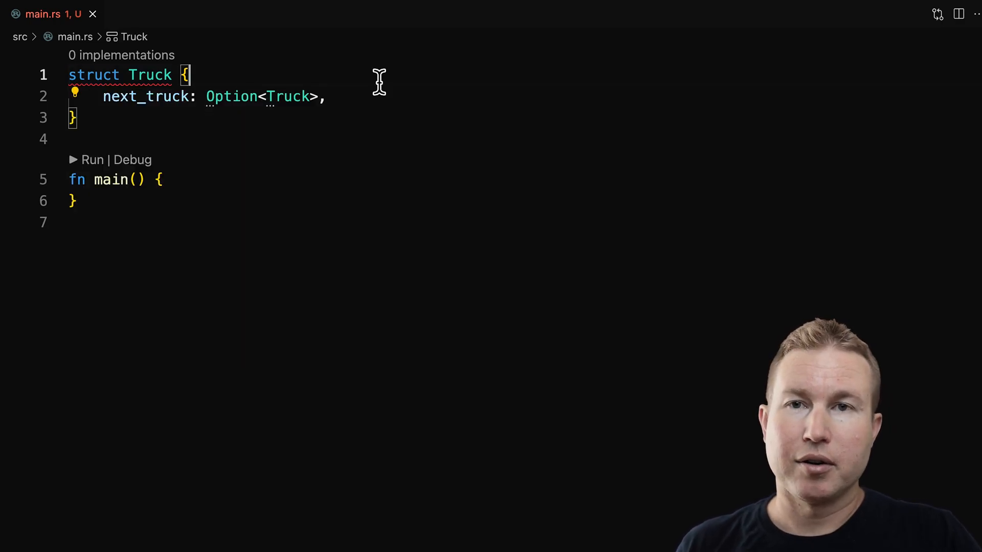
{"action": "mouse_move", "coordinate": [262, 96]}
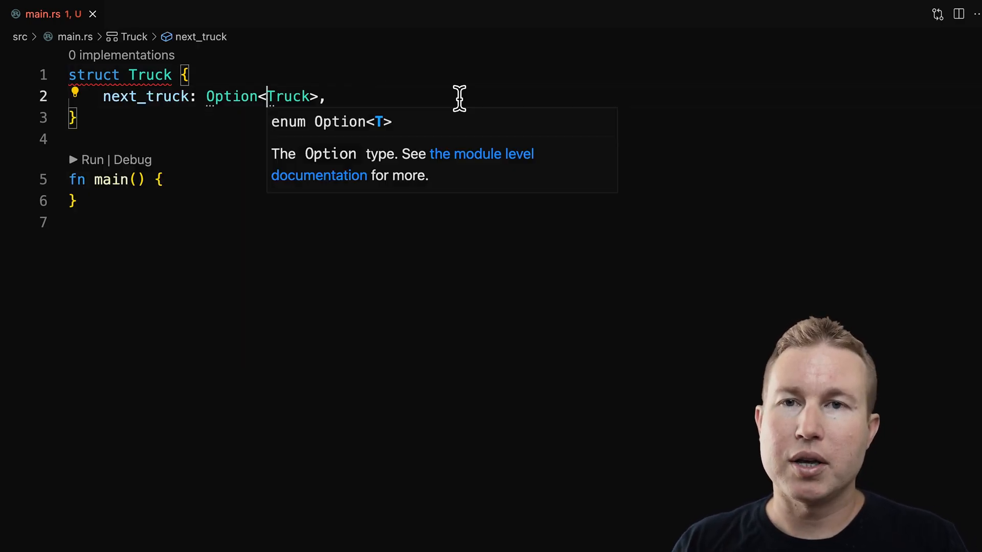
{"action": "type", "text": "Box<"}
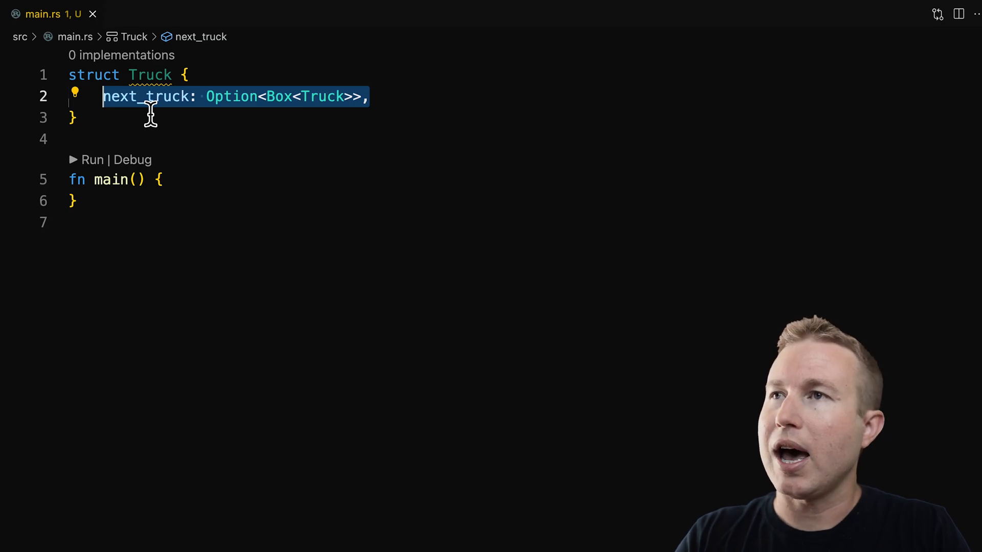
Give Truck capacity: i32 and create truck_a, truck_b, truck_c with capacities 1, 2, 3.
{"action": "type", "text": "capacity:"}
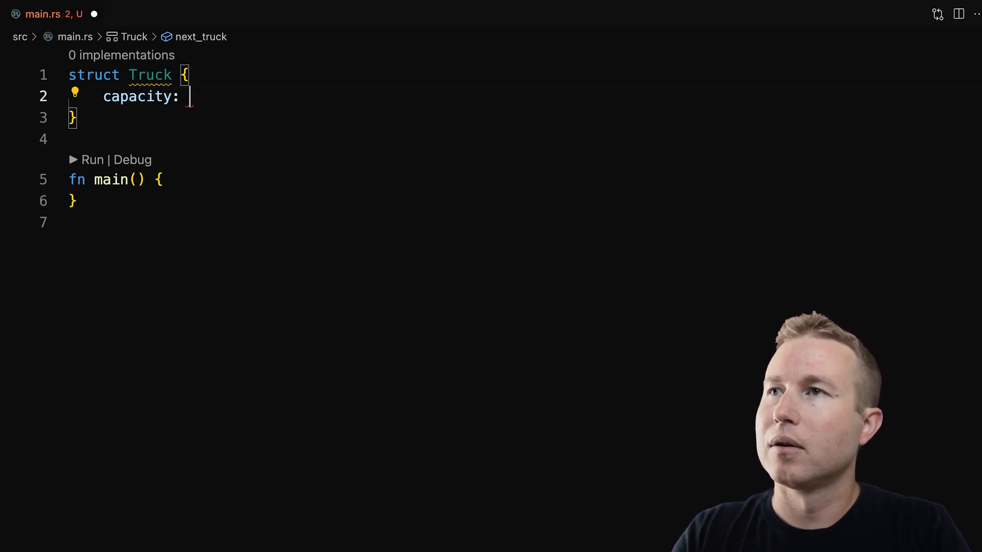
{"action": "type", "text": "i32,"}
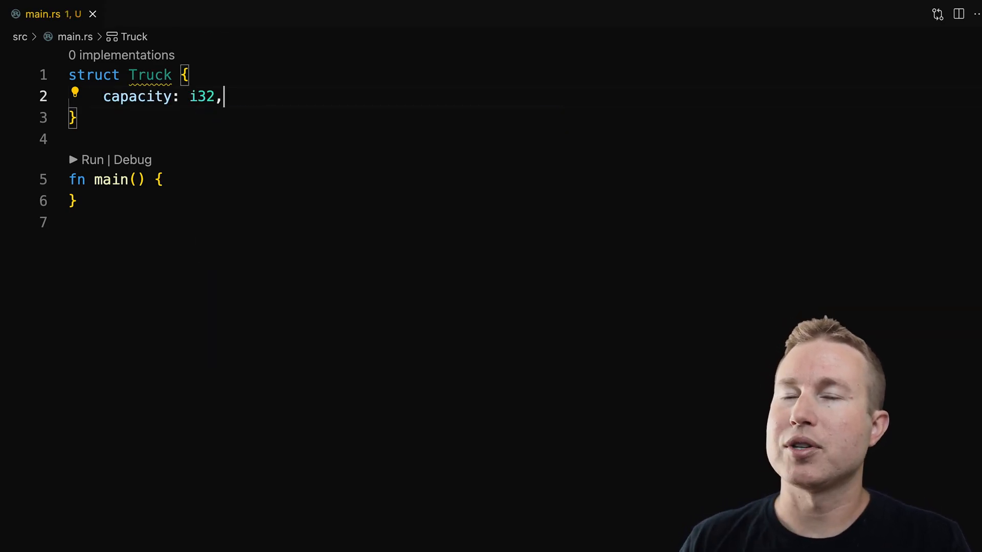
{"action": "type", "text": "let (truck_a, truck_b, truck_c)"}
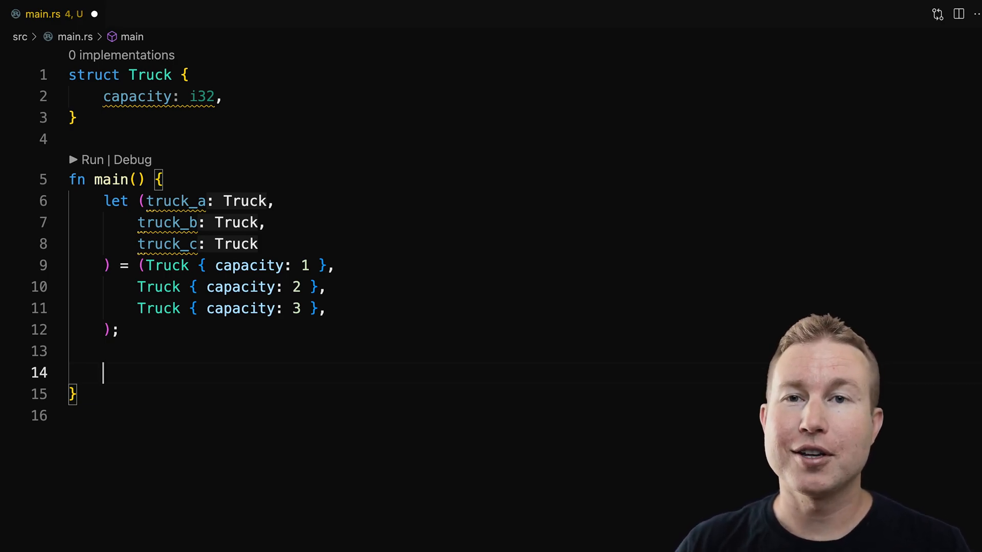
Create facility_one as vec![truck_a, truck_b] and facility_two as vec![truck_b, truck_c].
{"action": "type", "text": "let facility_one ="}
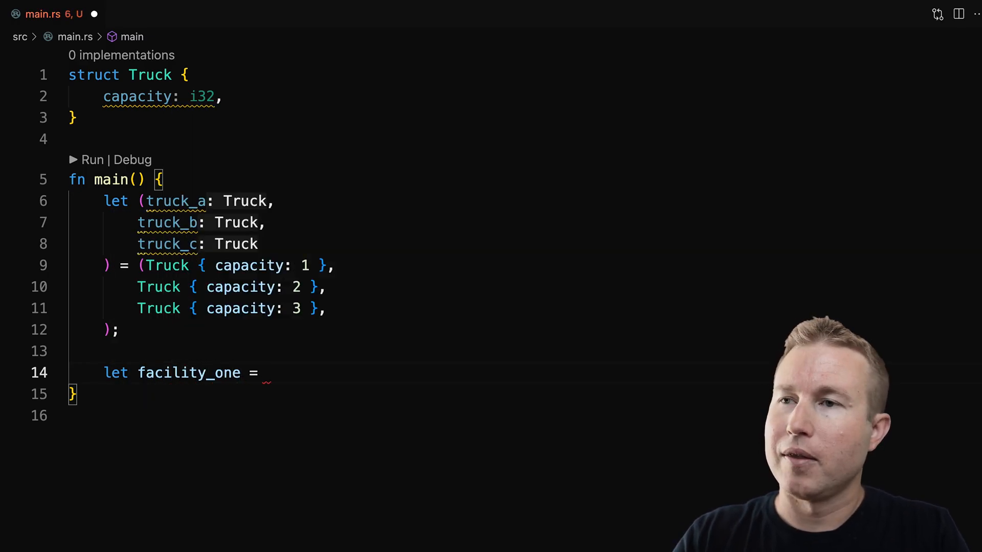
{"action": "type", "text": "vec![]"}
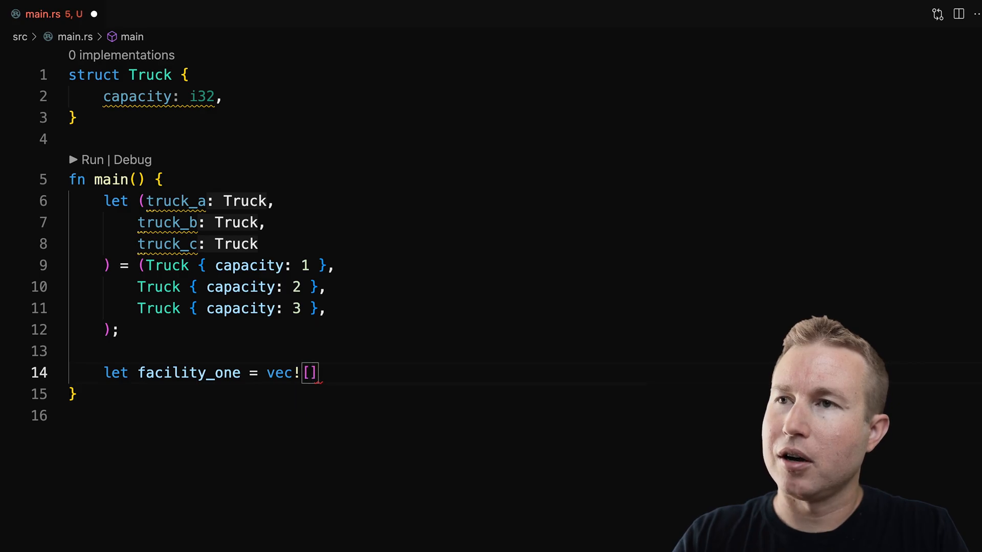
{"action": "type", "text": "truck_a"}
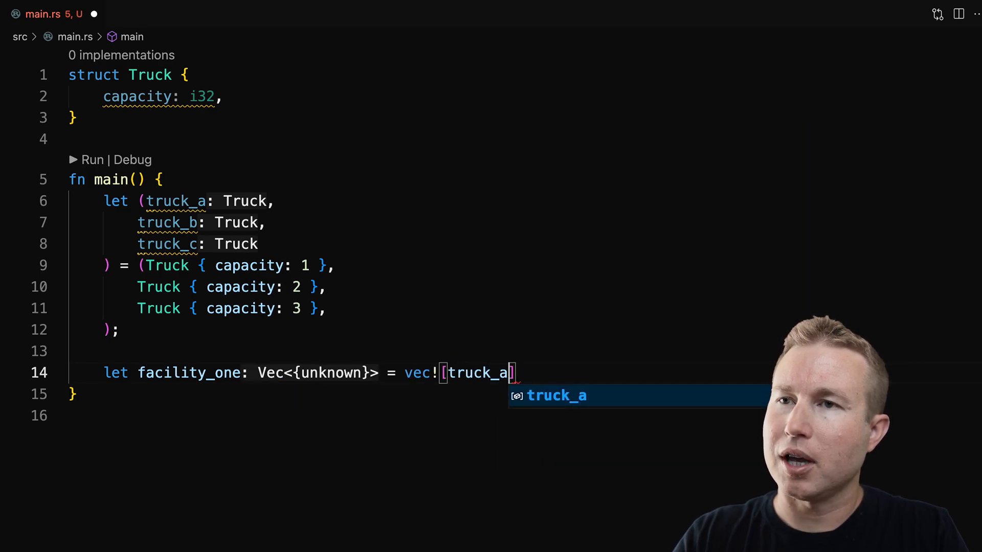
{"action": "type", "text": ", truck_b"}
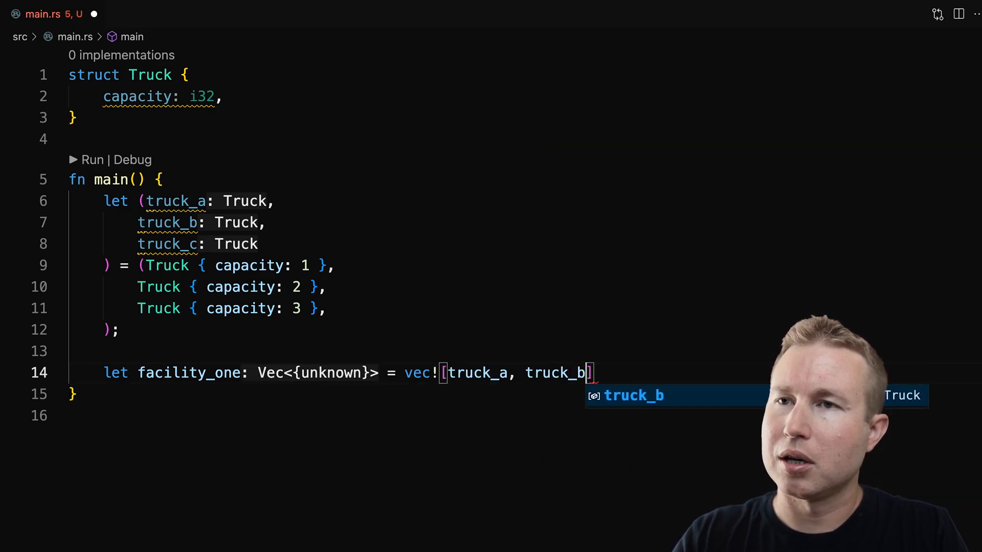
{"action": "type", "text": "let facility_two ="}
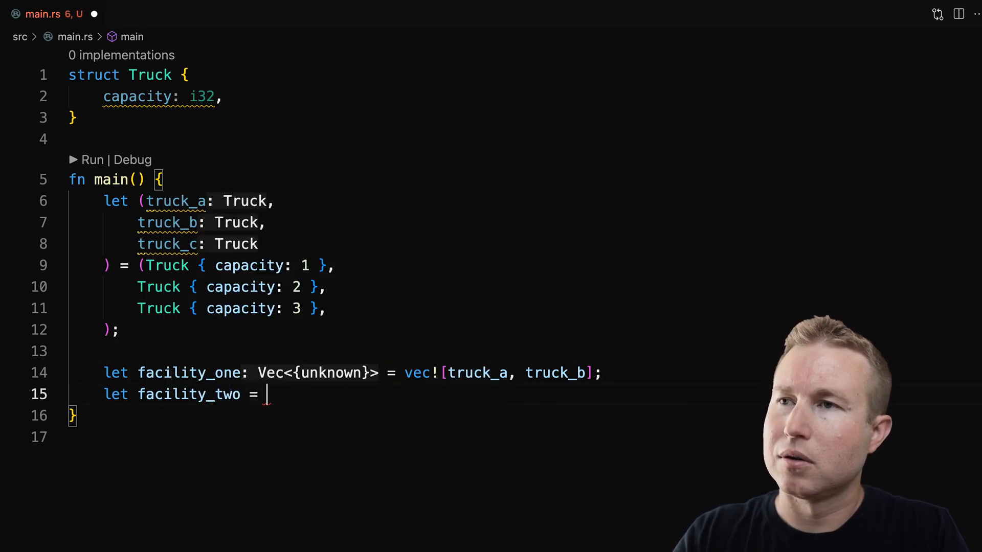
{"action": "type", "text": "vec![truck"}
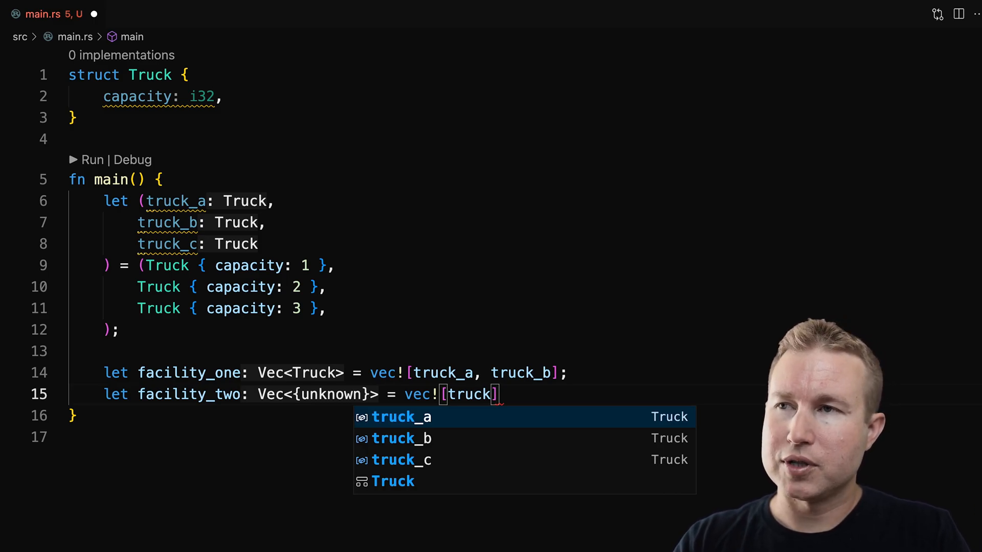
{"action": "type", "text": "_b, truck_c"}
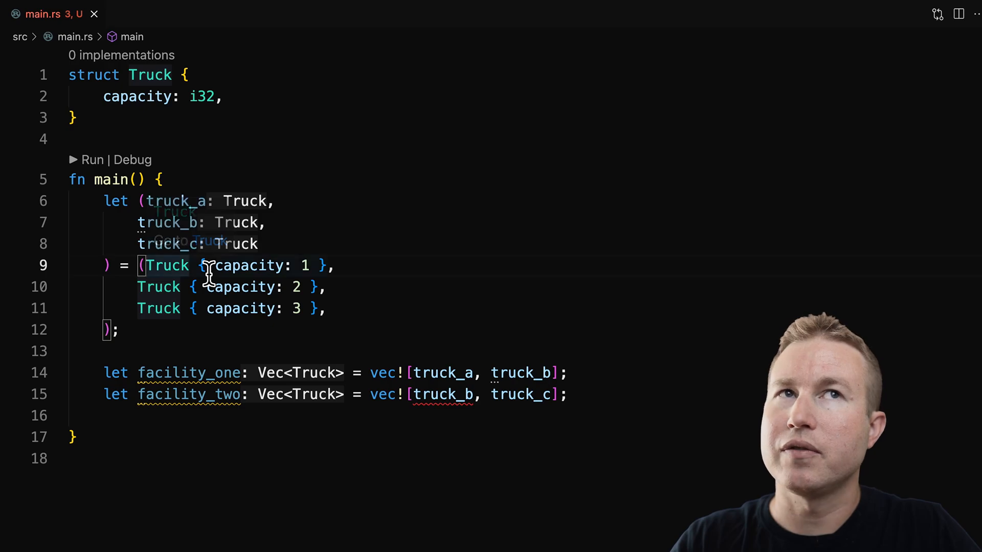
Wrap the trucks in Rc::new, import std::rc::Rc, and type facilities Vec<Rc<Truck>>.
{"action": "type", "text": "Rc::new("}
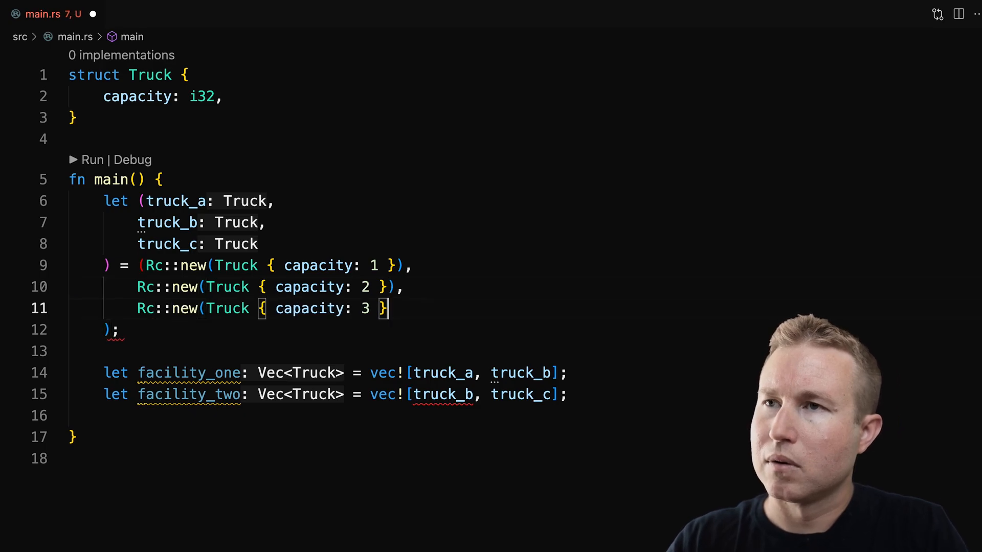
{"action": "type", "text": "use std::rc:"}
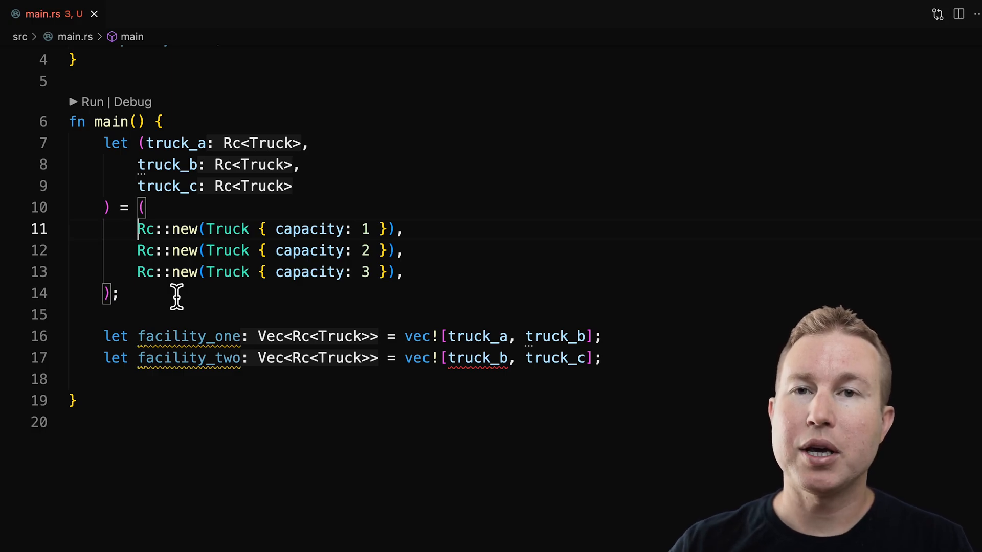
Replace truck_b in facility_one with Rc::clone(&truck_b).
{"action": "double_click", "coordinate": [556, 337]}
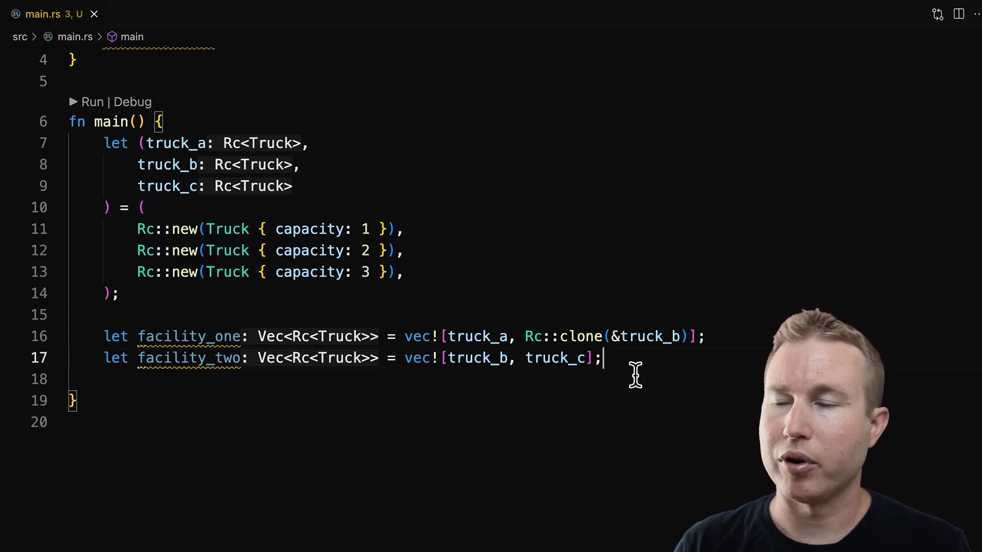
{"action": "mouse_move", "coordinate": [920, 364]}
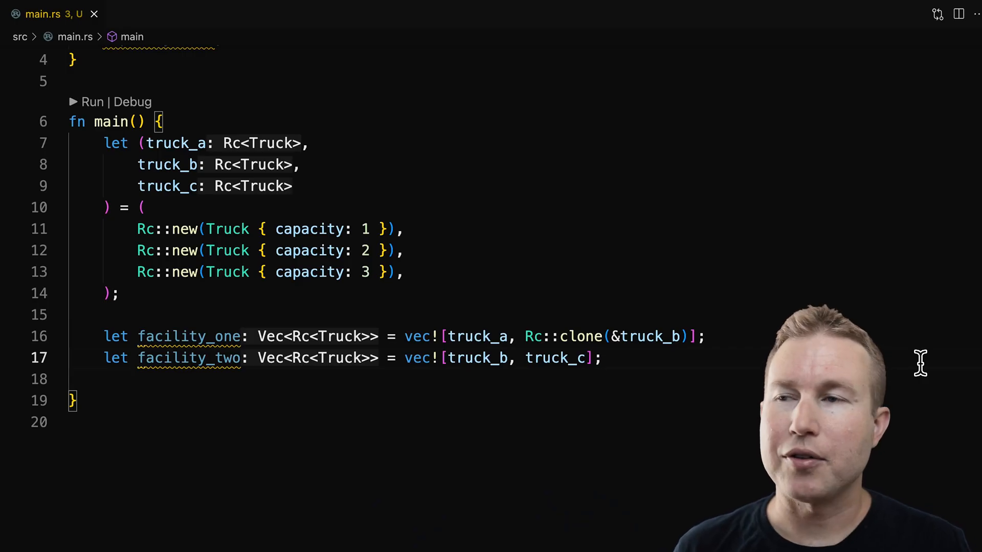
Derive Debug on Truck and debug-print facility_one and facility_two with {:?}.
{"action": "type", "text": "println!(\"Facility one {:?}\", facility_one);"}
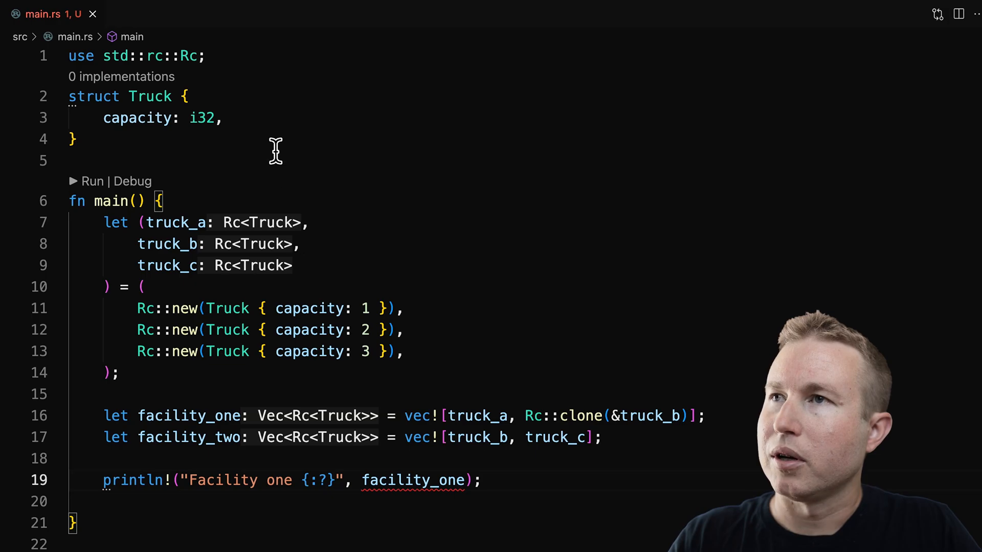
{"action": "type", "text": "#[deri"}
{"action": "left_click", "coordinate": [418, 501]}
{"action": "type", "text": "println!(\"Facility two {:?}\", facility_two);"}
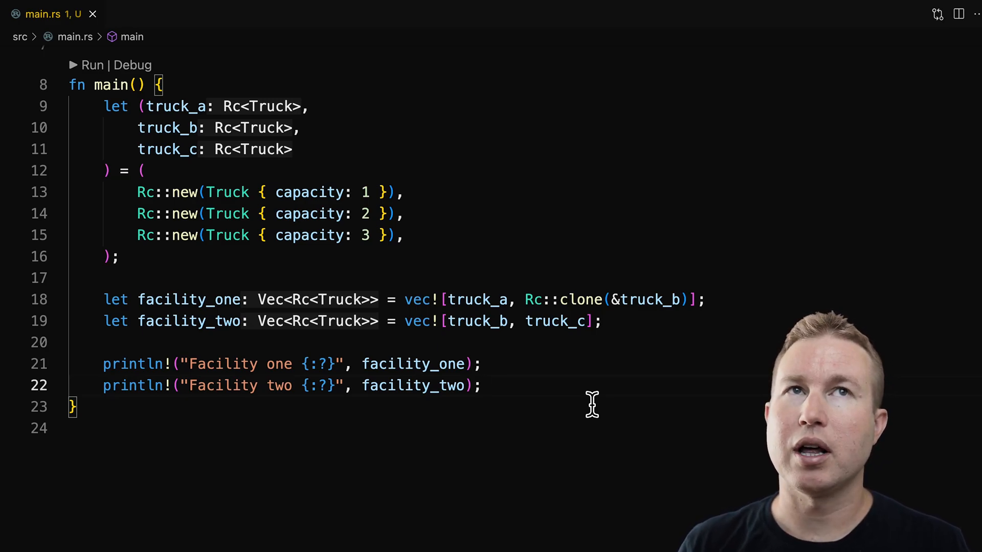
Add std::mem::drop(facility_two) after the two println! lines.
{"action": "key", "text": "Enter"}
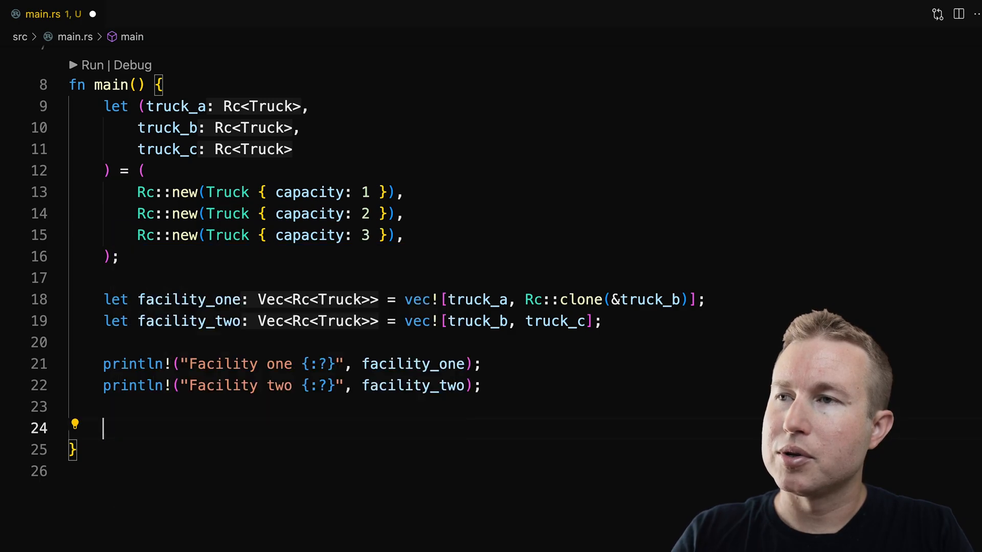
{"action": "type", "text": "std::mem:"}
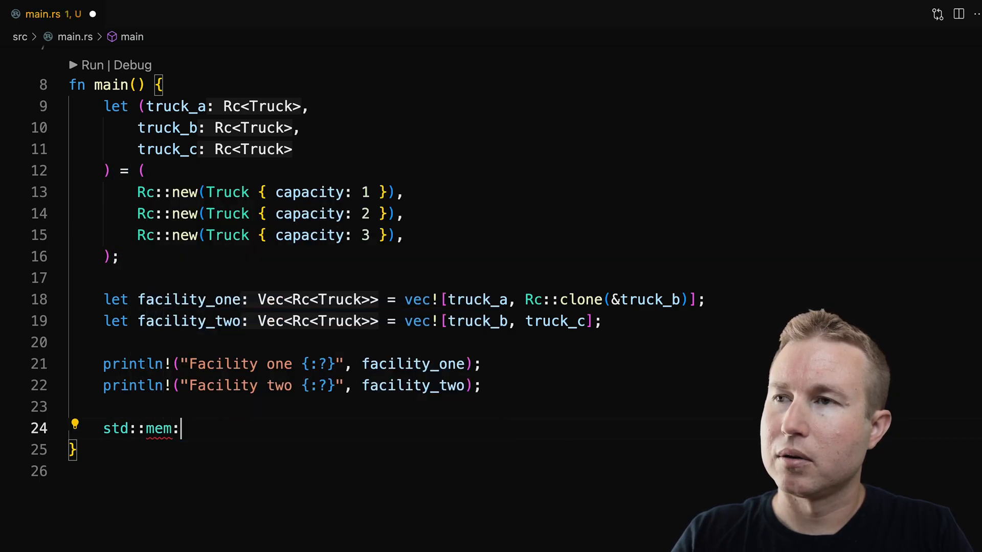
{"action": "type", "text": ":drop(facility_two);"}
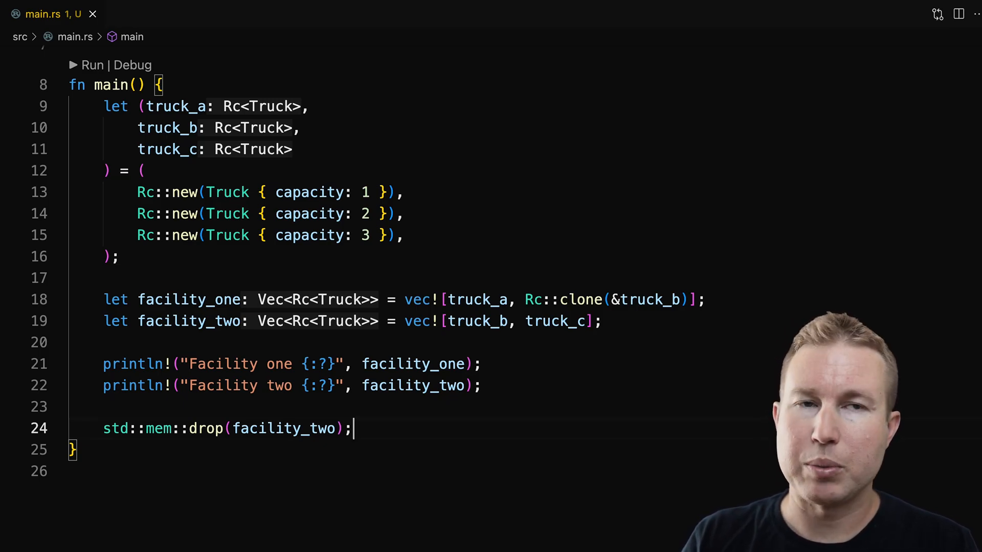
{"action": "key", "text": "Enter"}
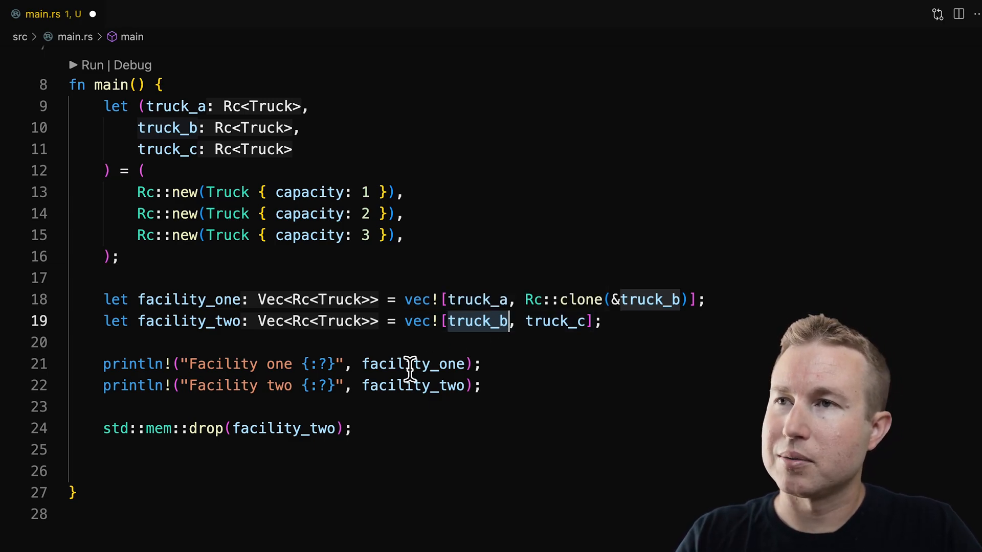
Print "Facility one after drop" and wrap every vec! element in Rc::clone(&...).
{"action": "type", "text": "println!(\"Facility one {:?}\", facility_one);"}
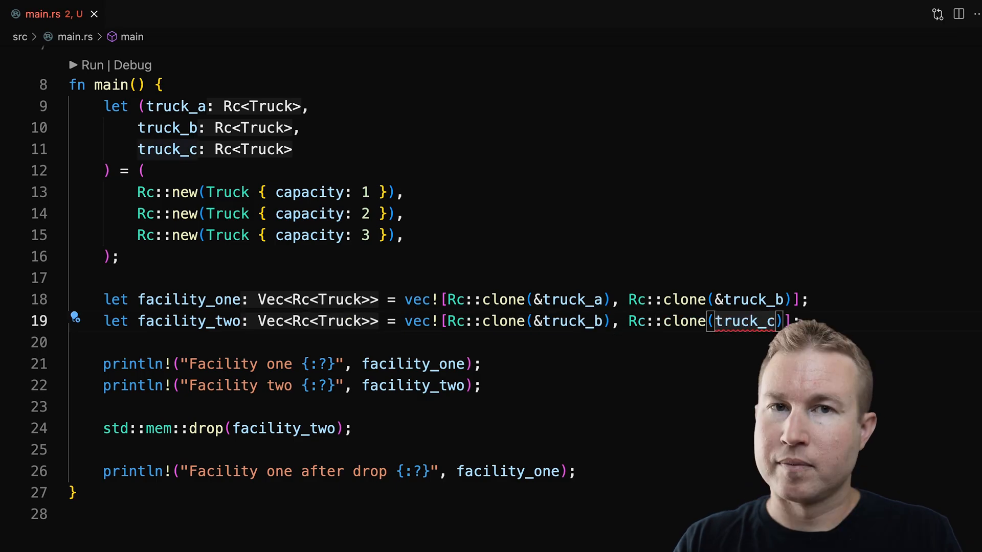
{"action": "type", "text": "&"}
{"action": "left_click", "coordinate": [434, 407]}
{"action": "type", "text": "println(\""}
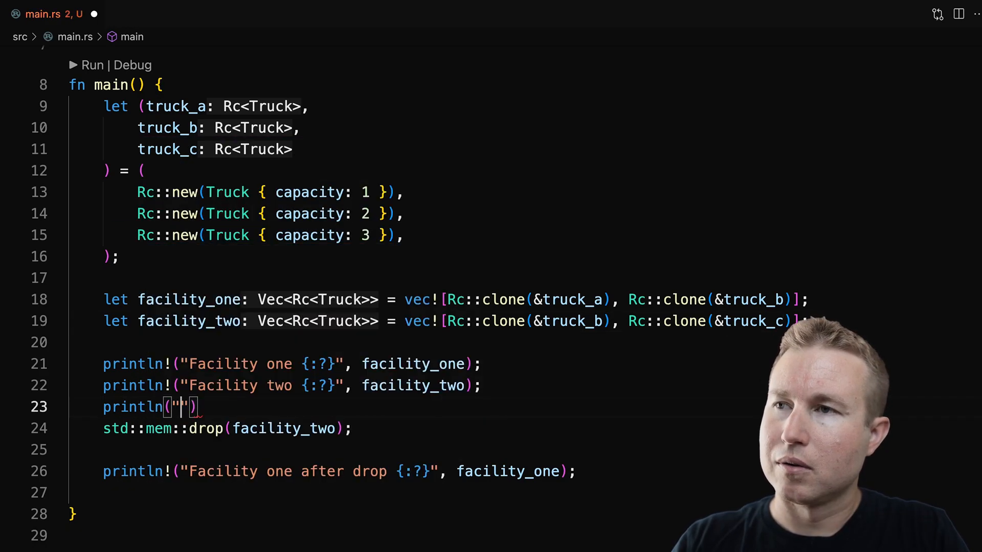
Write println!("Truck b strong count: {:?}", Rc::strong_count(&truck_b)) and run cargo run.
{"action": "type", "text": "Truck b strong count:"}
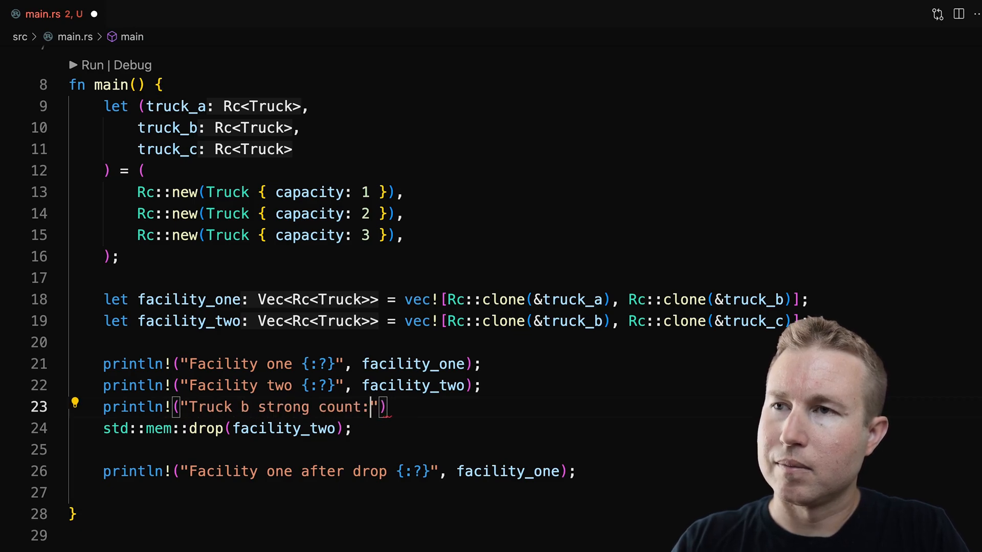
{"action": "type", "text": "{:?}\","}
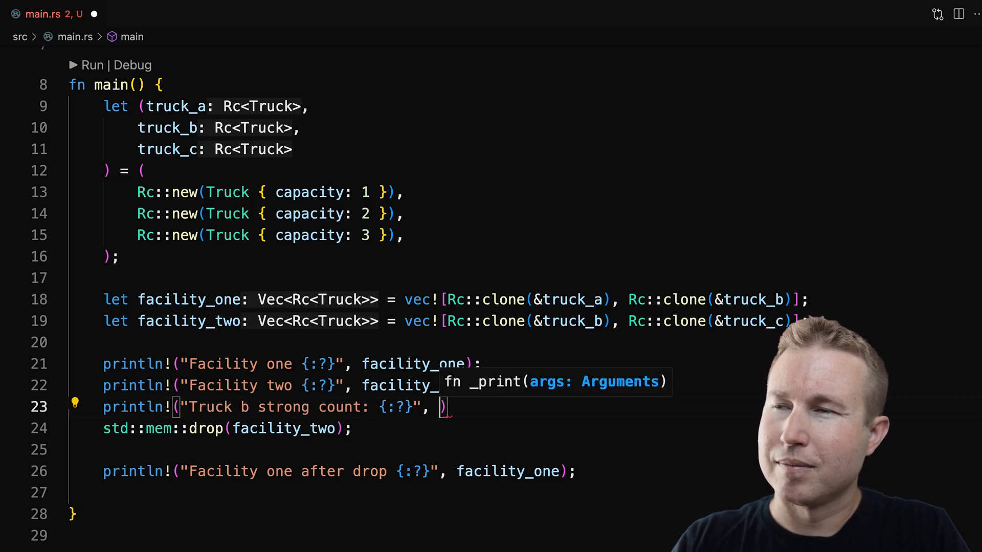
{"action": "type", "text": "Rc::strong_count(&truck_b)"}
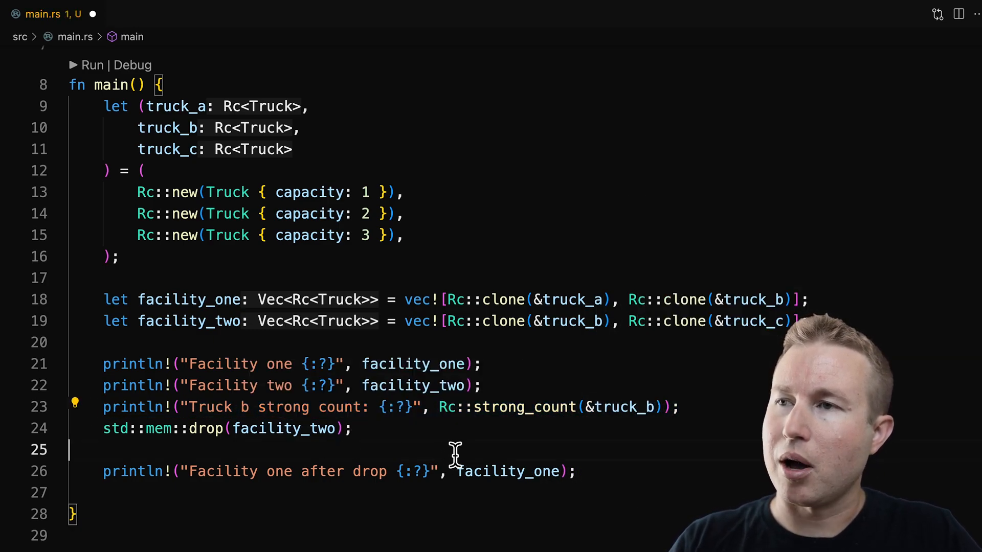
{"action": "left_click", "coordinate": [92, 66]}
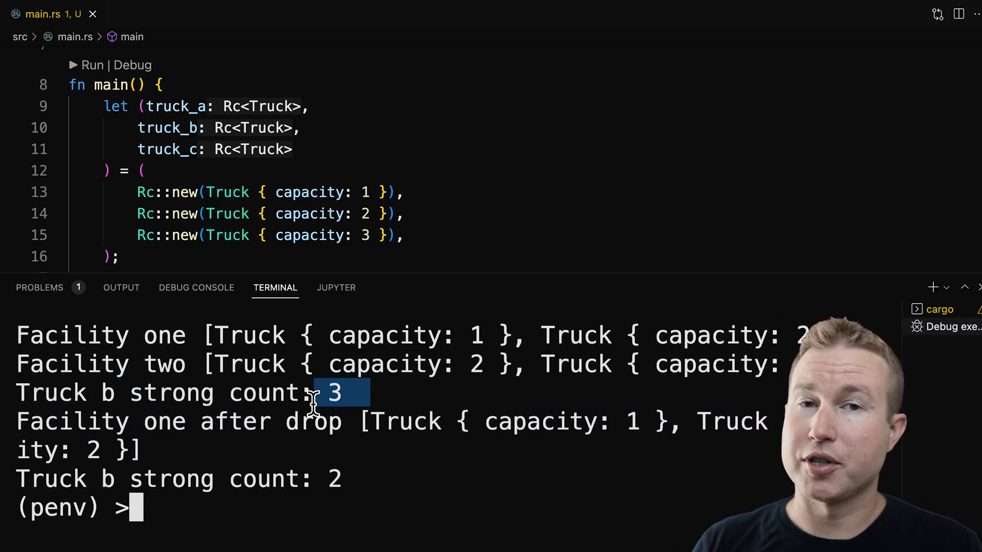
Highlight truck_b's strong count of 3 in the output and review the code below.
{"action": "left_click_drag", "start_coordinate": [525, 275], "coordinate": [526, 297]}
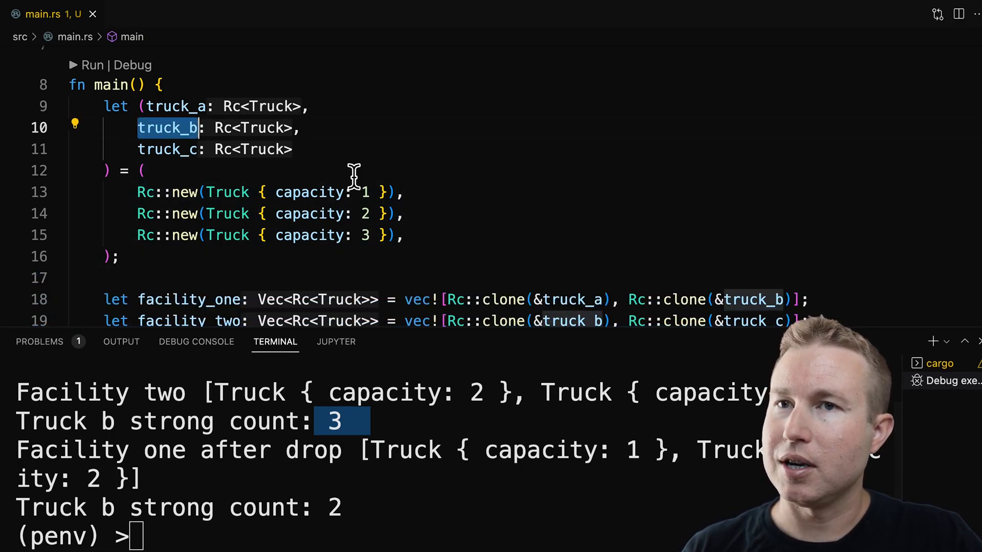
{"action": "scroll", "scroll_direction": "down", "scroll_amount": 3}
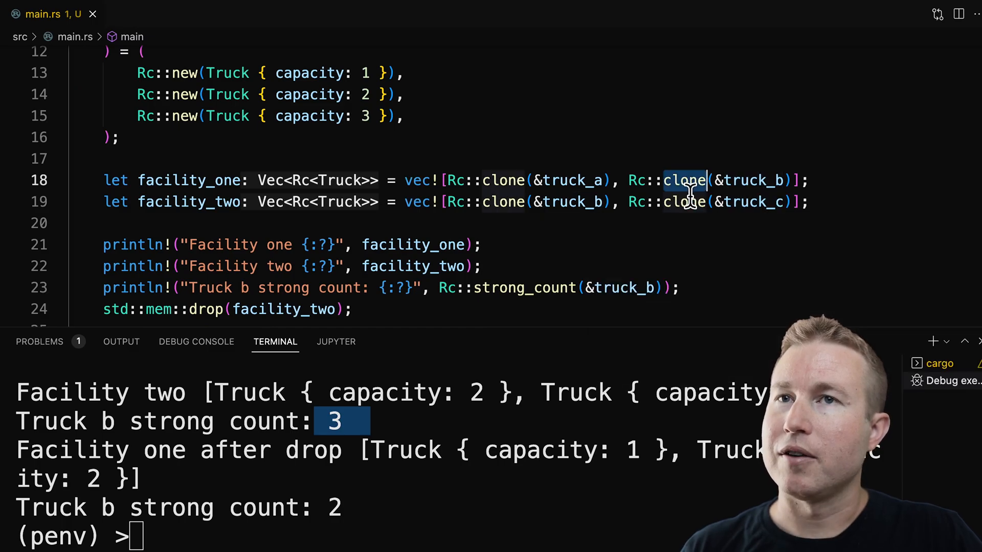
{"action": "mouse_move", "coordinate": [688, 180]}
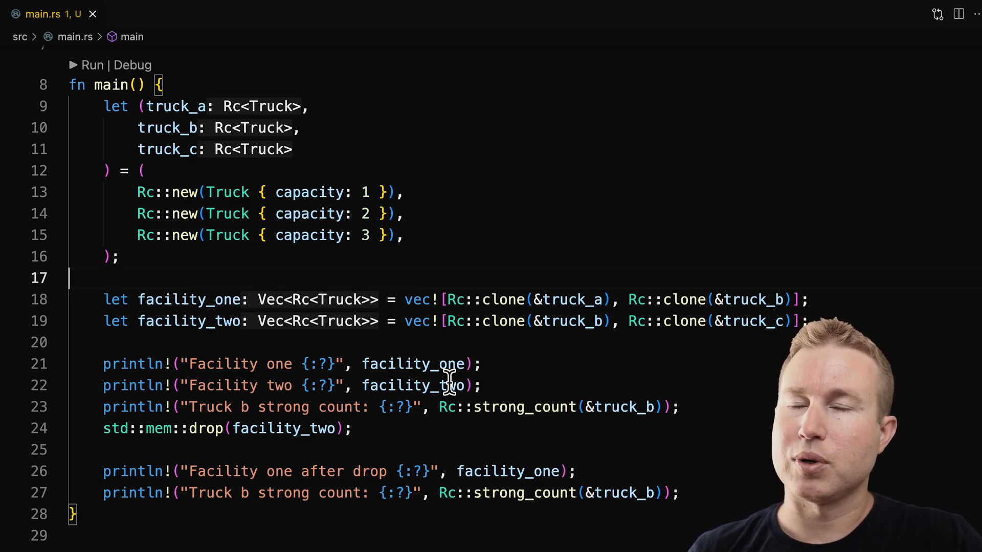
Wrap both vec! lines in std::thread::spawn returning (facility_one, facility_two) as Vec<Rc<Truck>>.
{"action": "type", "text": "thread::sp"}
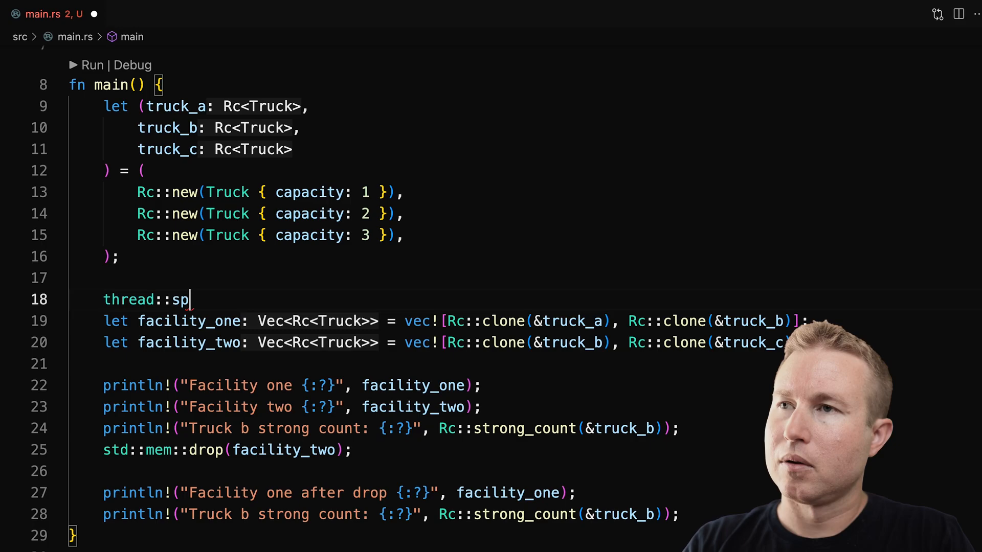
{"action": "type", "text": "awn()"}
{"action": "type", "text": "(facility_one, facility_two"}
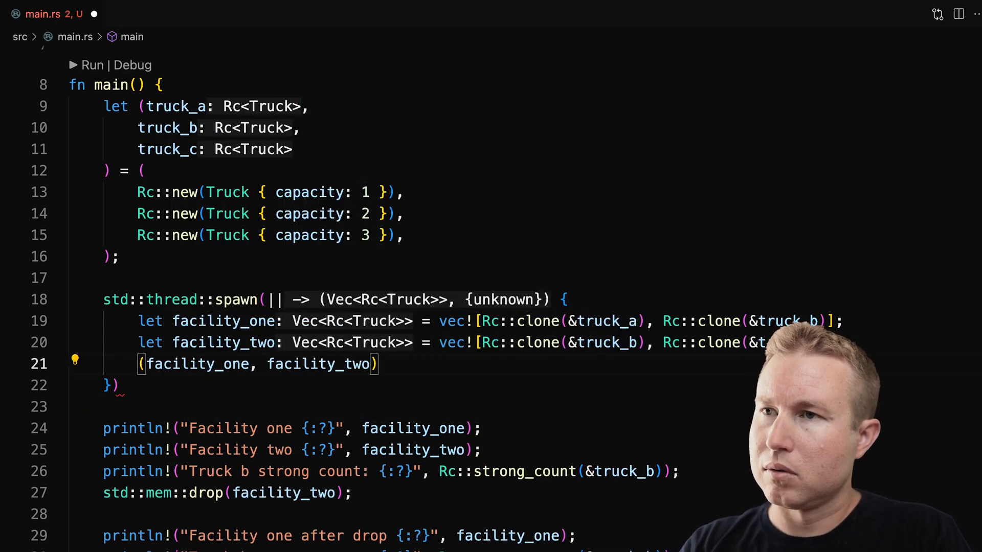
{"action": "type", "text": "Vec<Rc<Truck>>, Vec<Rc<Truck>>"}
{"action": "type", "text": "let"}
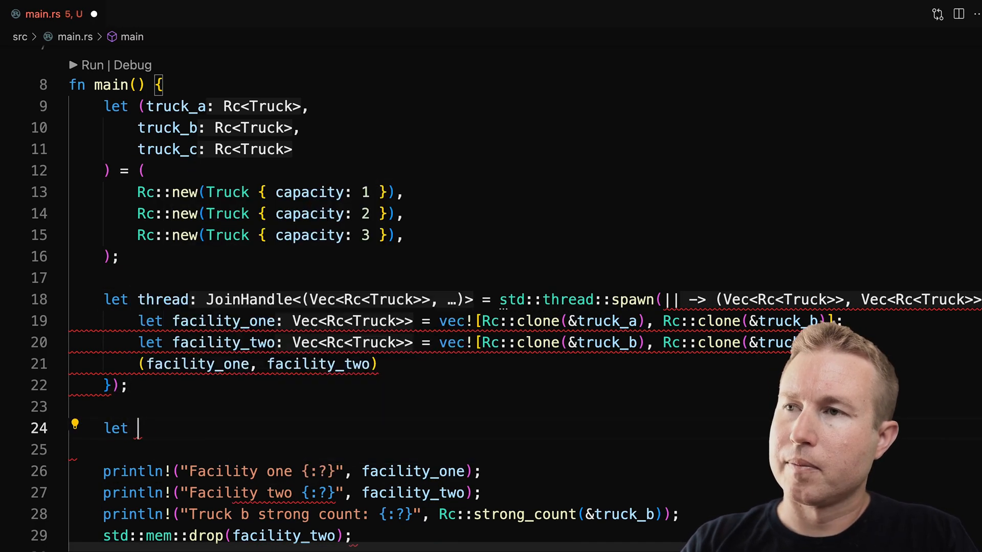
Unpack (facility_one, facility_two) from thread.join().unwrap() and make the closure move.
{"action": "type", "text": "(facility_one, facility_two) = thread.join().unwrap();"}
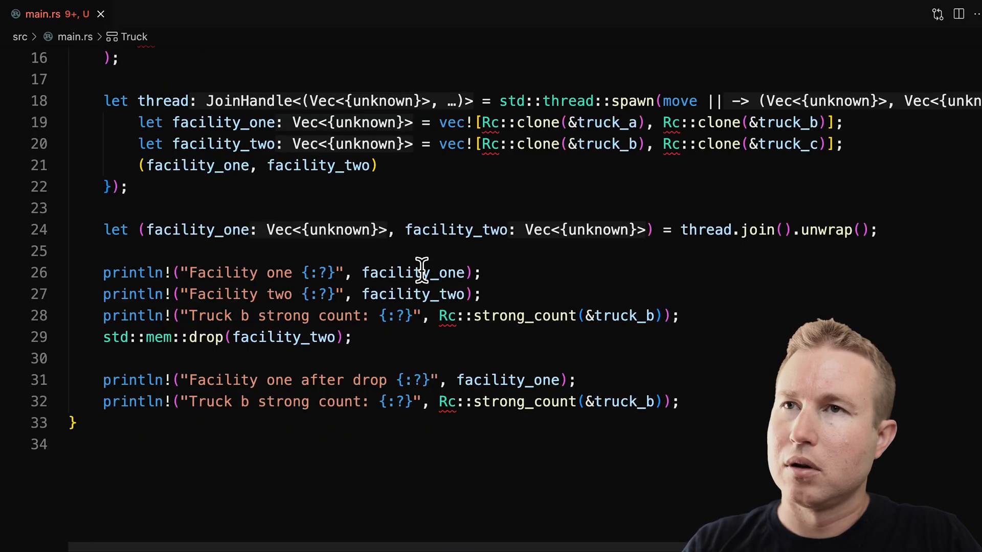
Change all Rc occurrences to Arc with the import from std::sync::Arc.
{"action": "right_click", "coordinate": [489, 122]}
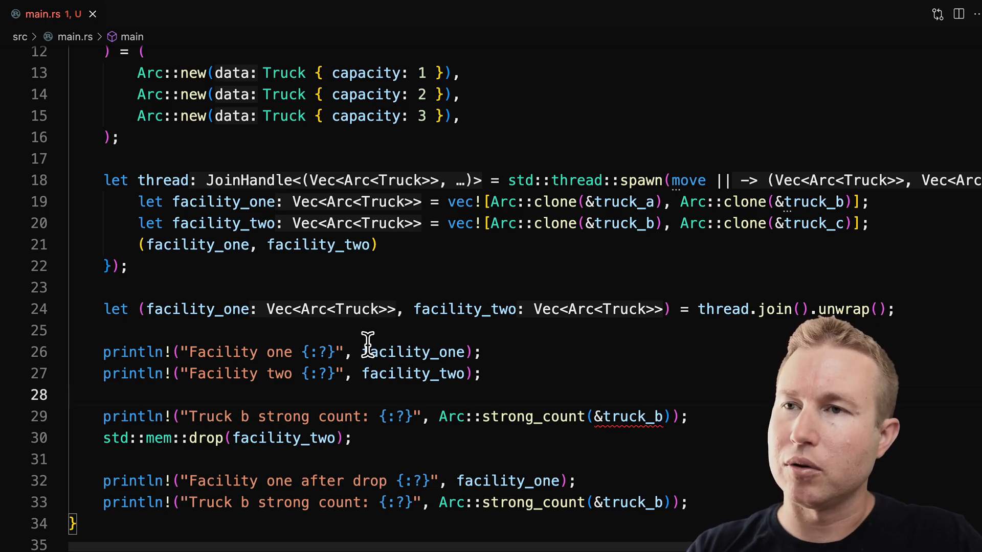
Add let truck_b = Arc::clone(&facility_one[1]); above the strong-count println!
{"action": "type", "text": "le"}
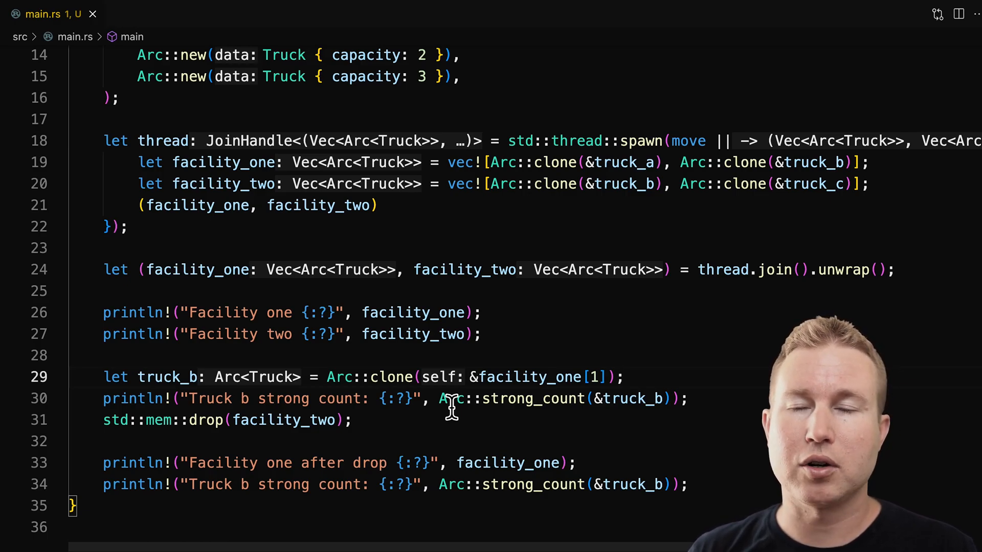
{"action": "left_click", "coordinate": [625, 377]}
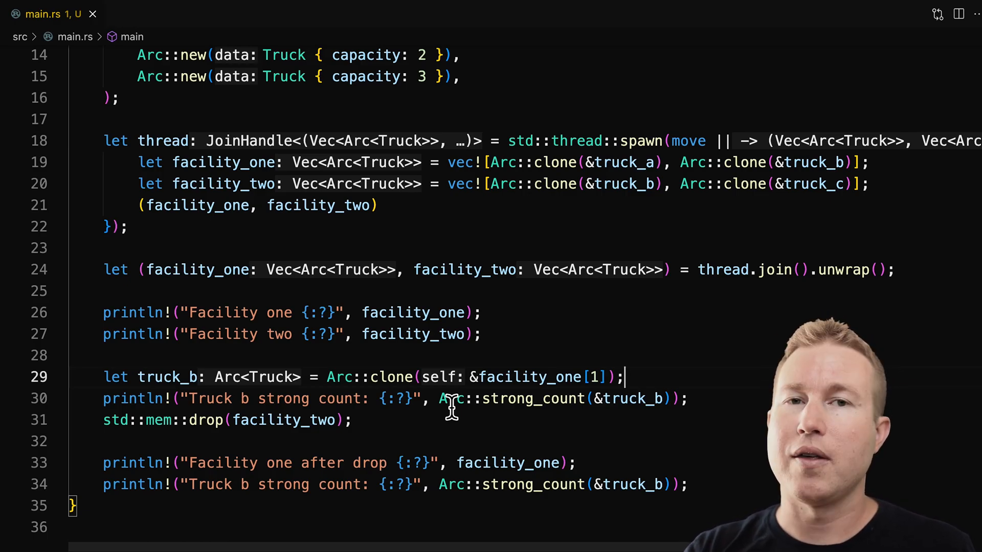